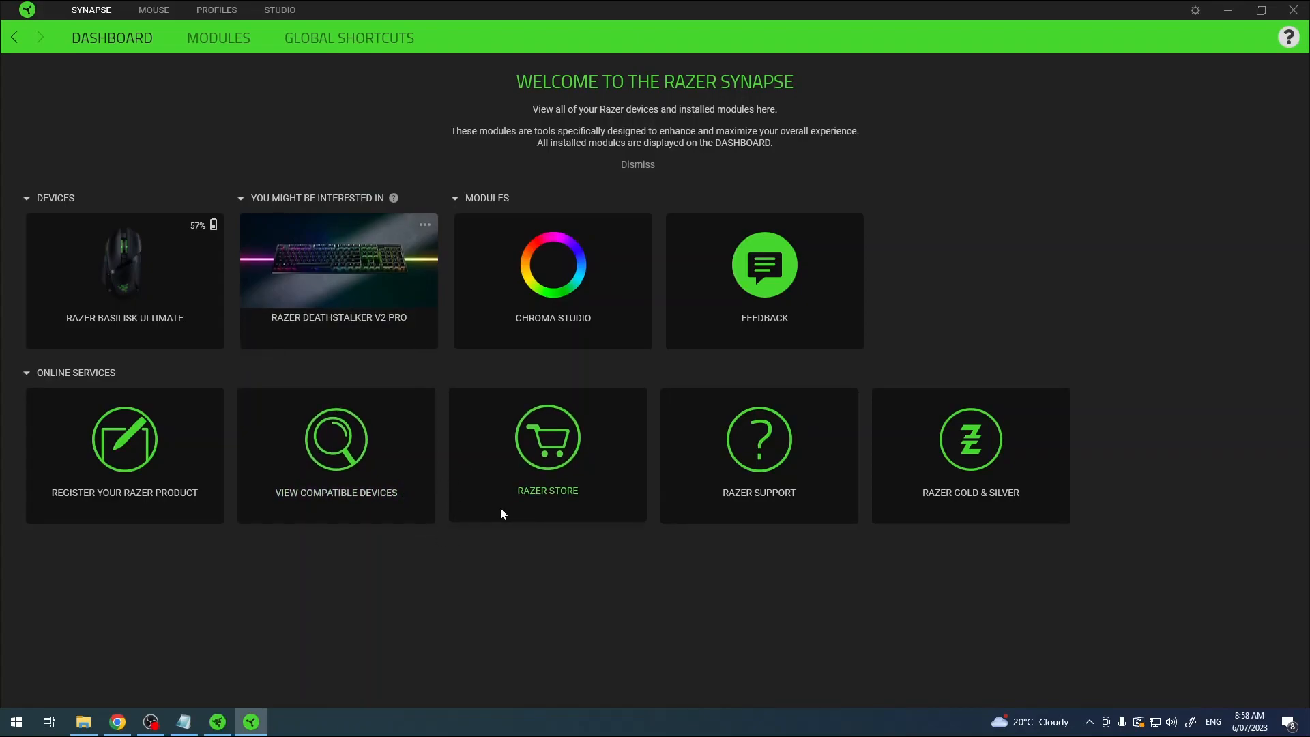
pyautogui.moveTo(550, 572)
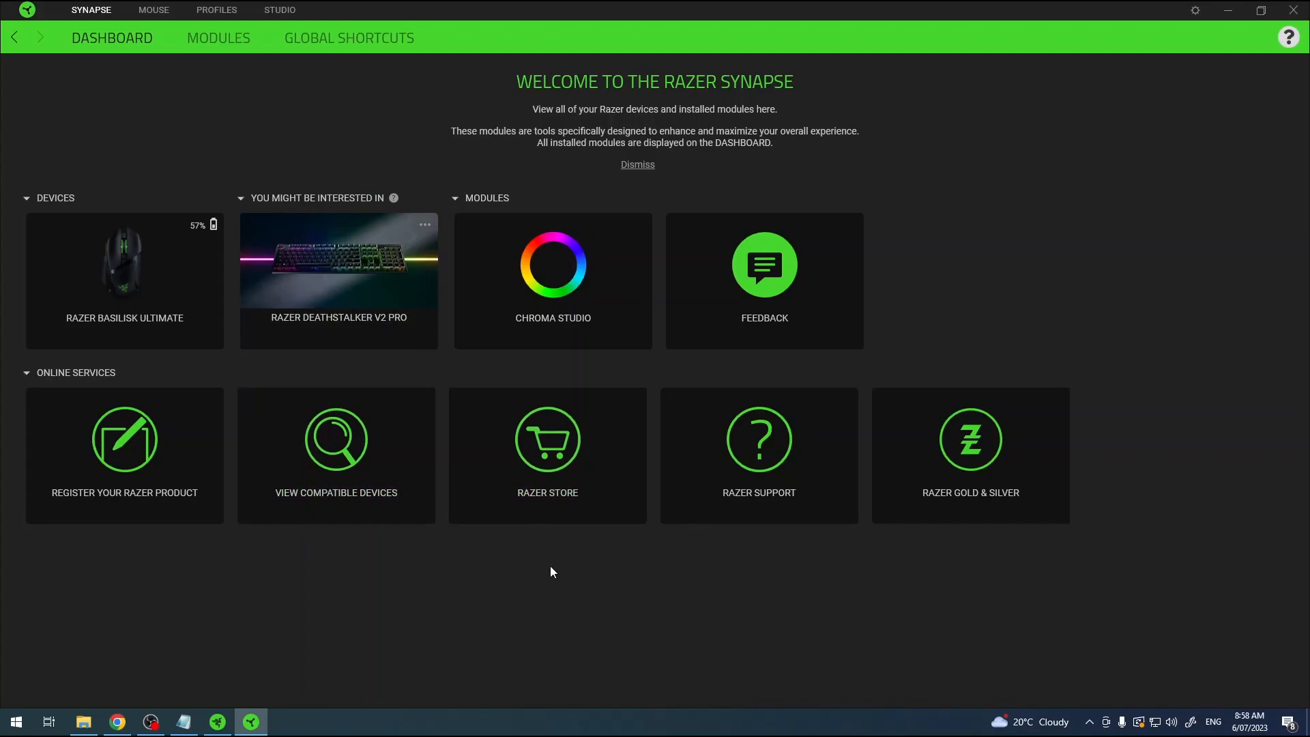
pyautogui.moveTo(69, 329)
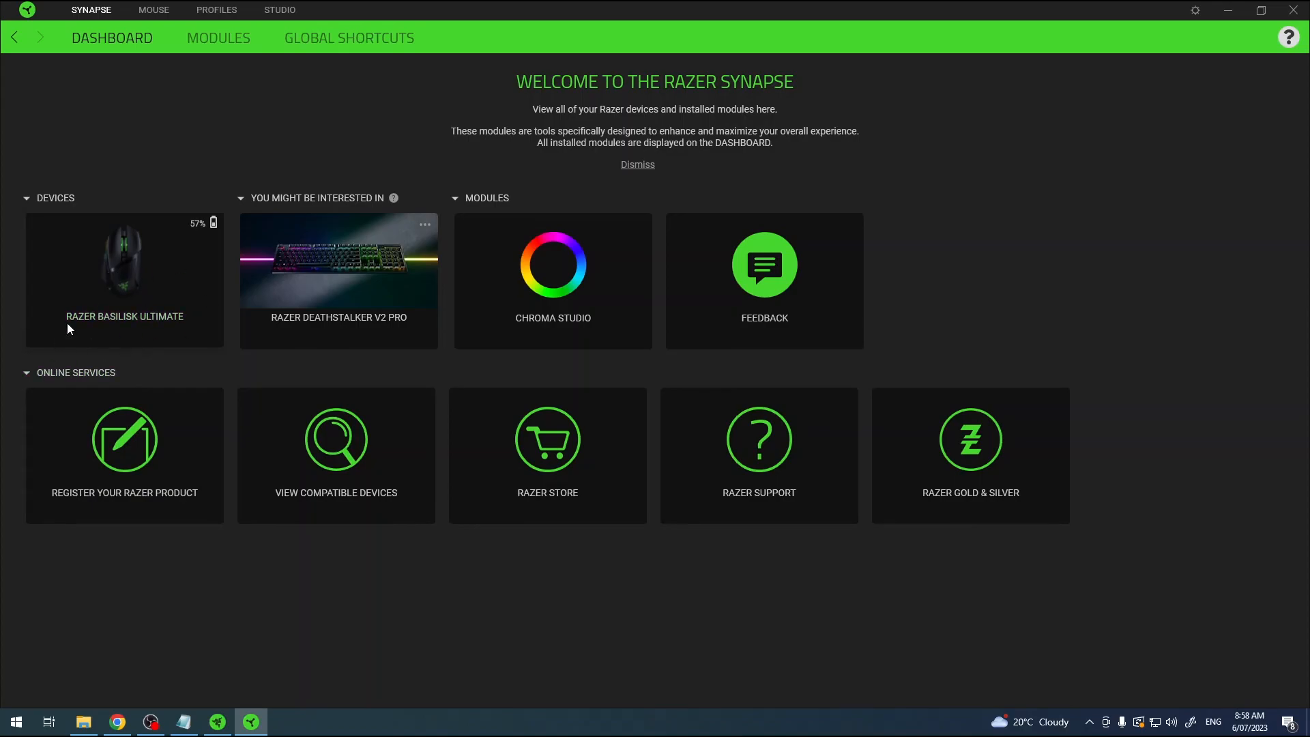
pyautogui.moveTo(356, 178)
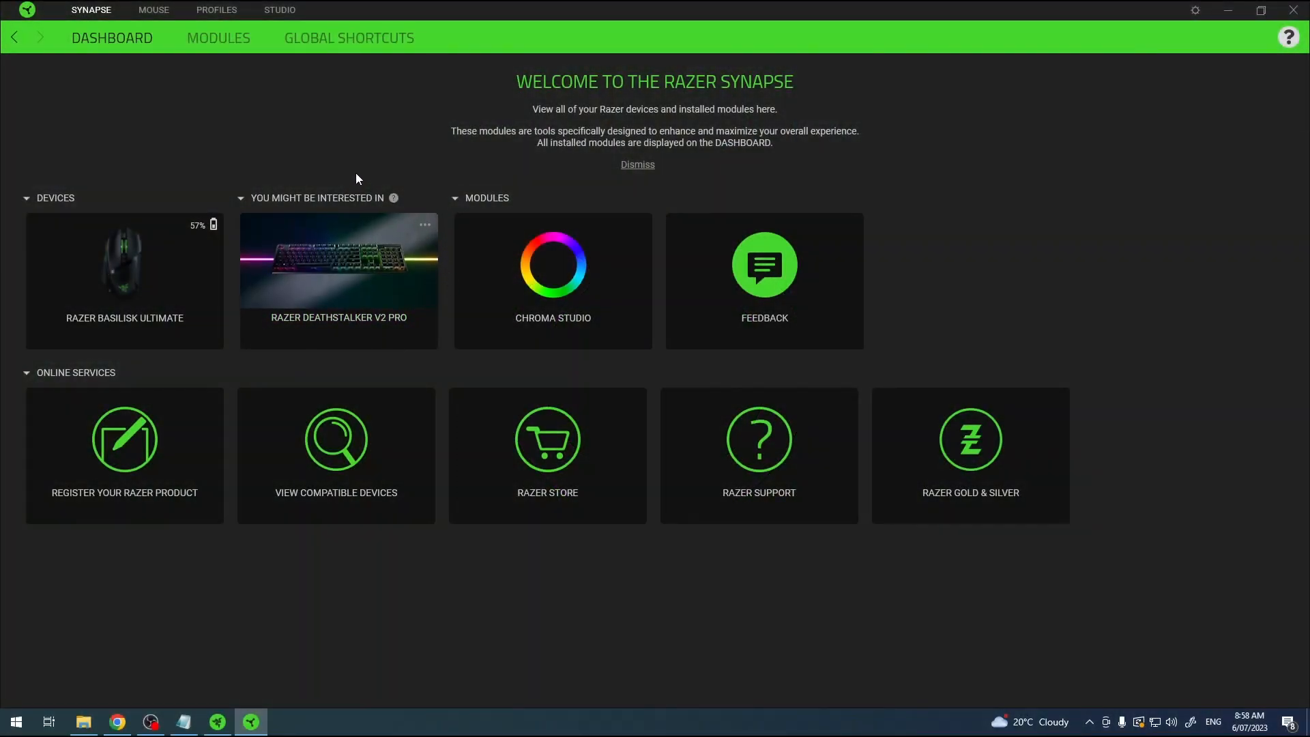
pyautogui.moveTo(190, 138)
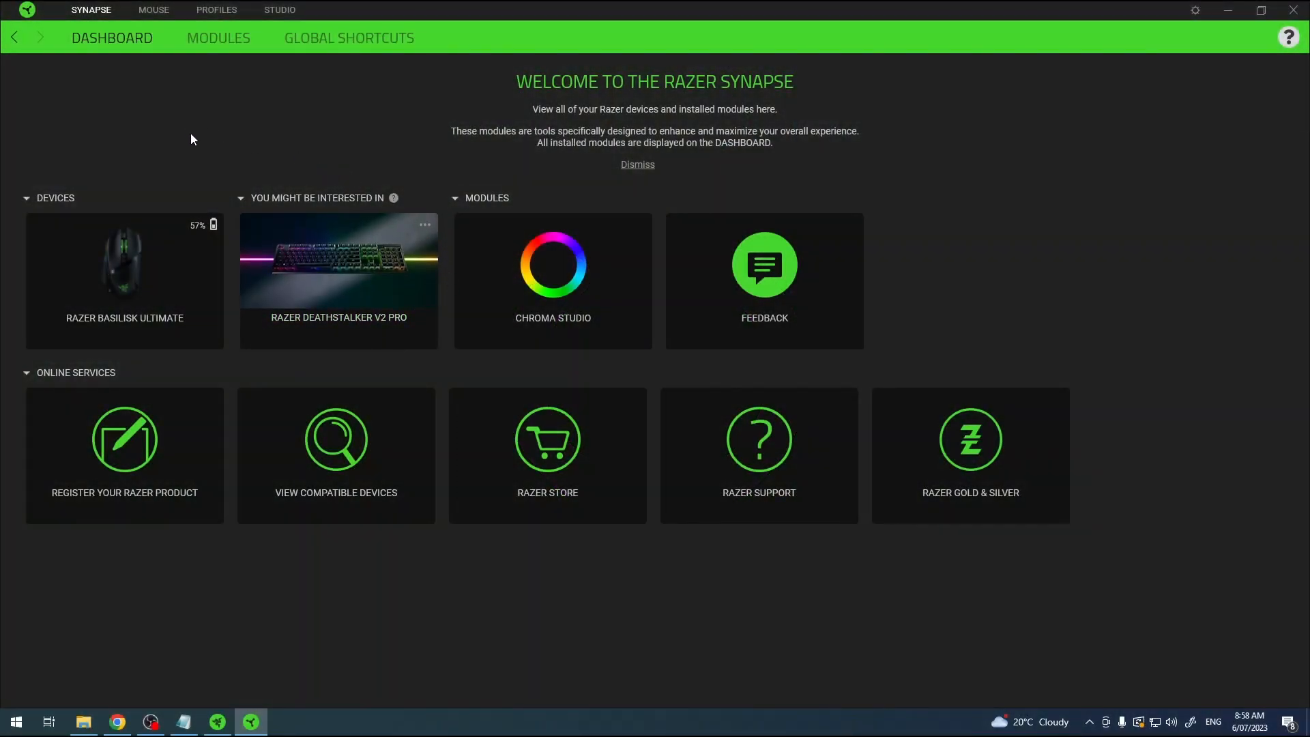
pyautogui.moveTo(276, 148)
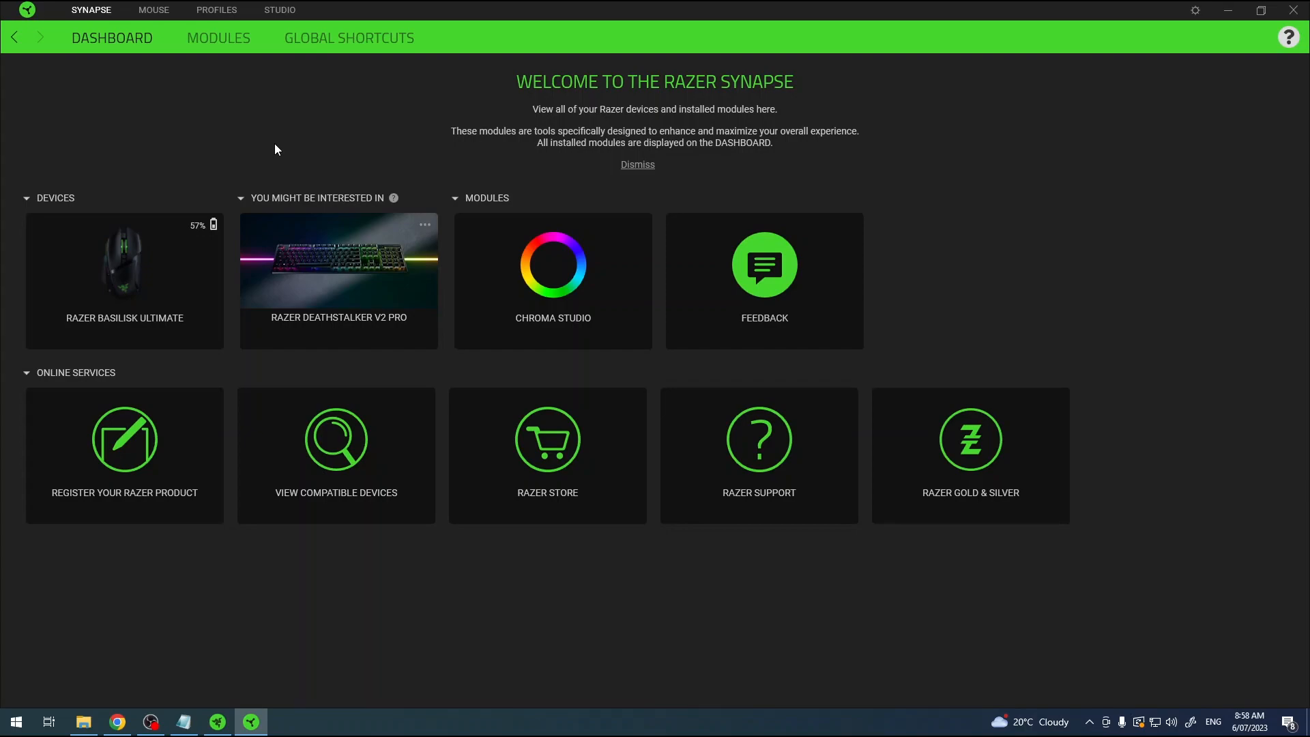
pyautogui.moveTo(129, 274)
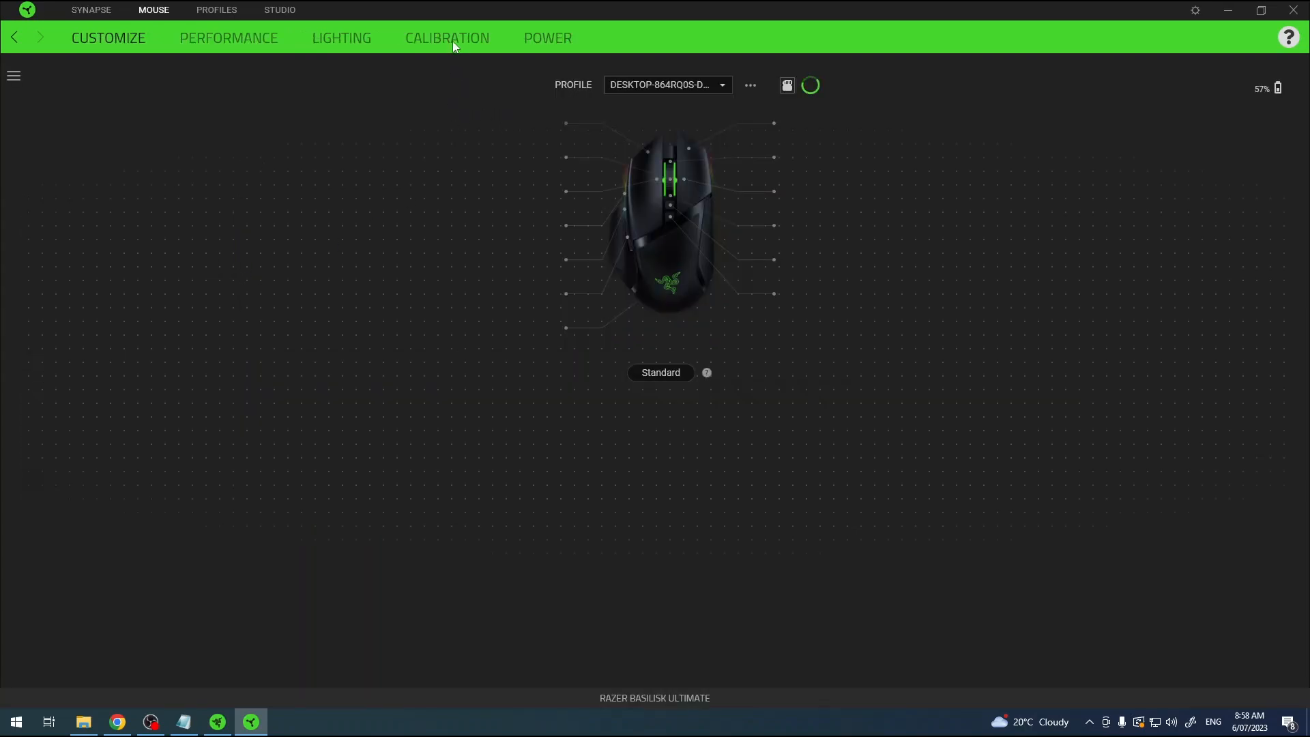
# Step: Set smart tracking to 1 mm with asymmetric cut-off enabled, then show manual calibration surfaces
pyautogui.click(446, 37)
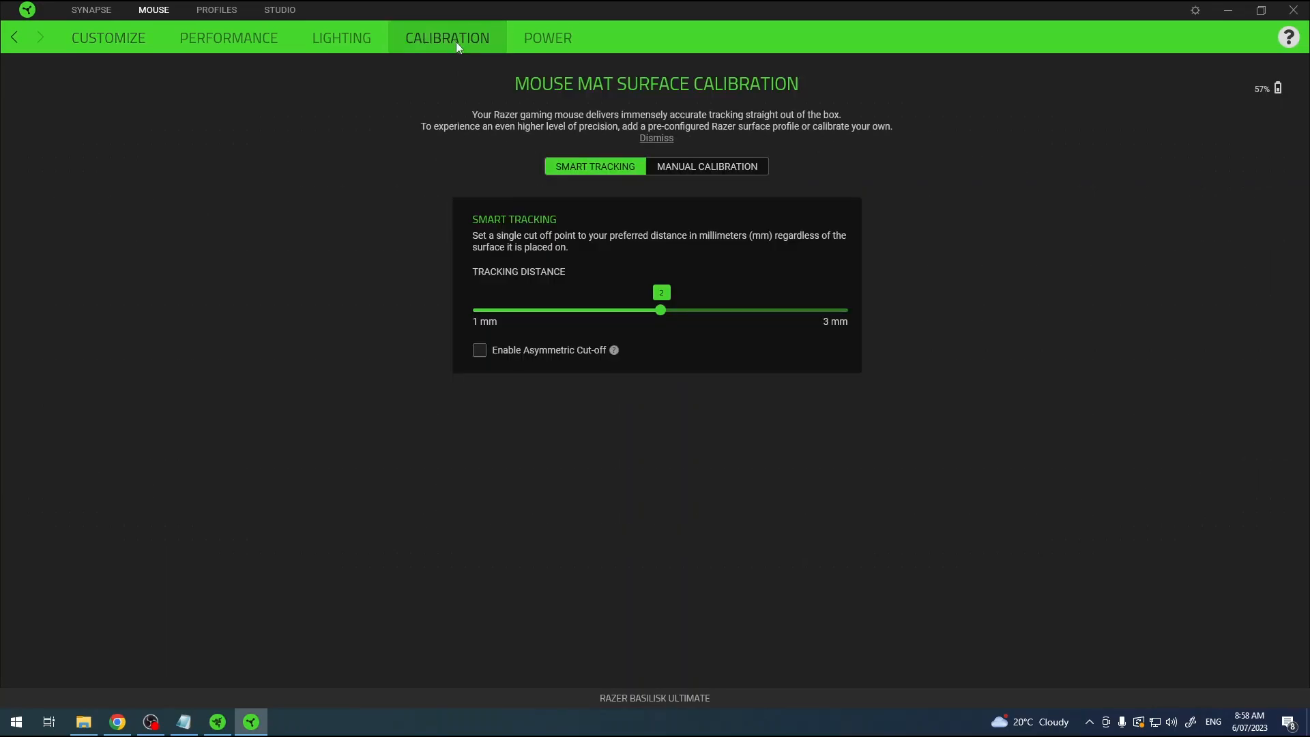
pyautogui.moveTo(527, 274)
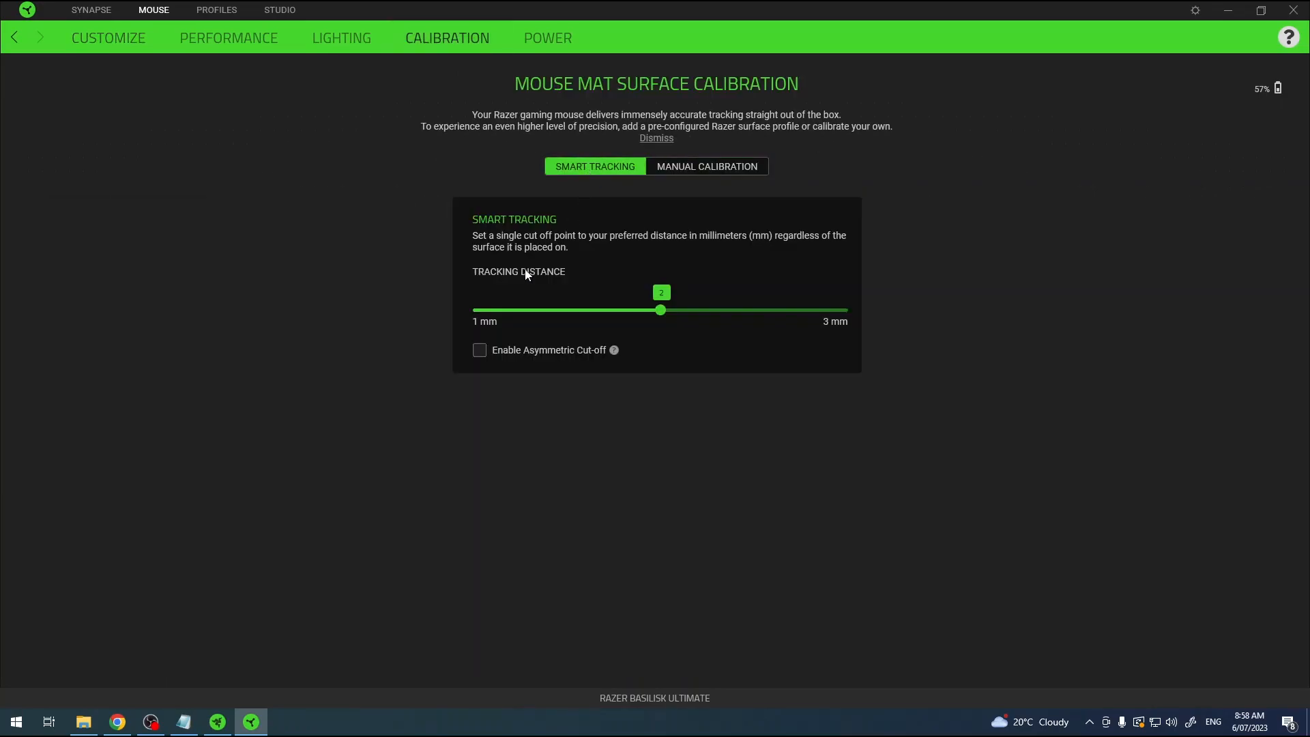
pyautogui.moveTo(397, 278)
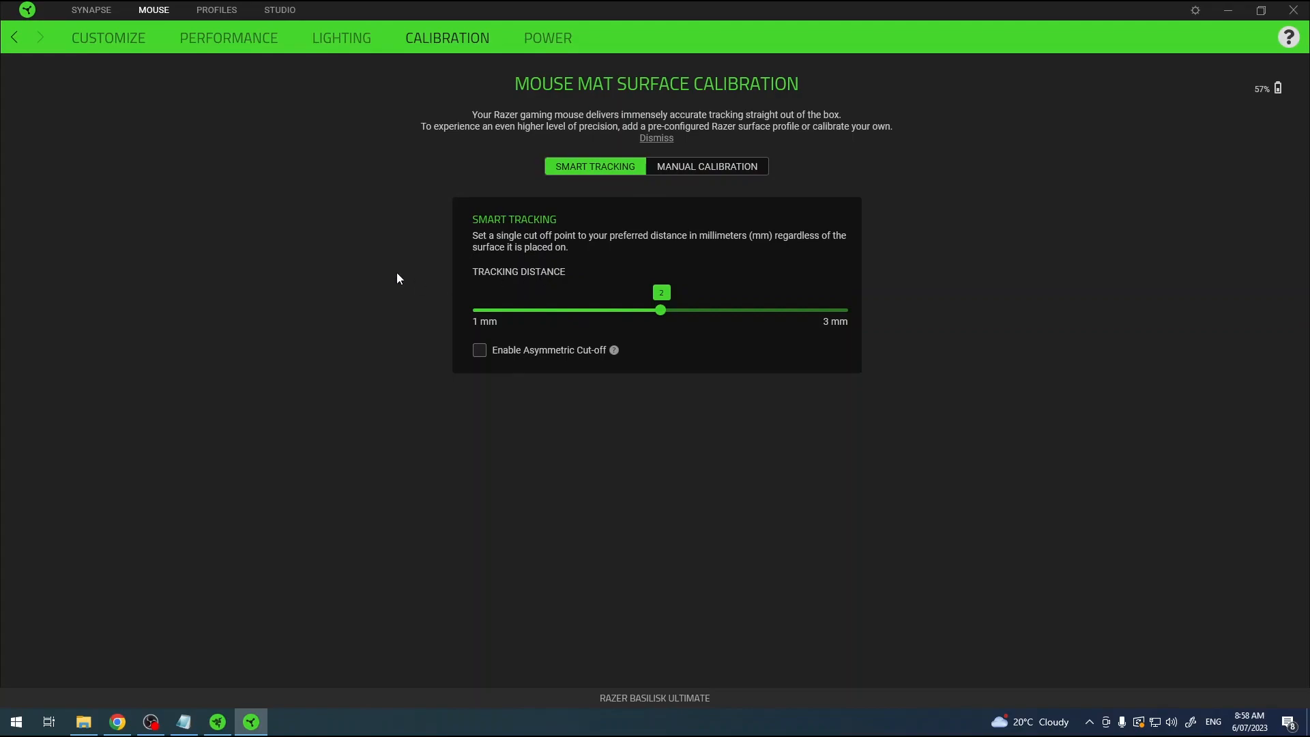
pyautogui.moveTo(582, 317)
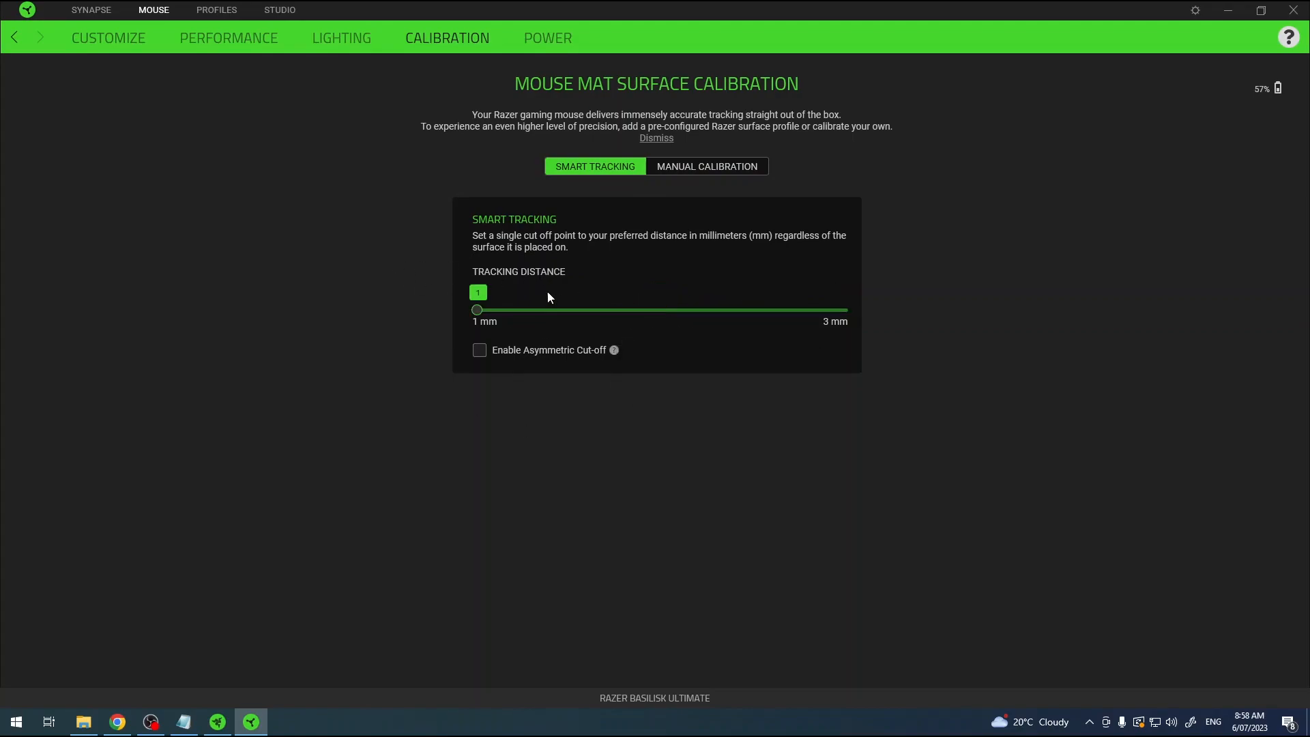
pyautogui.moveTo(480, 326)
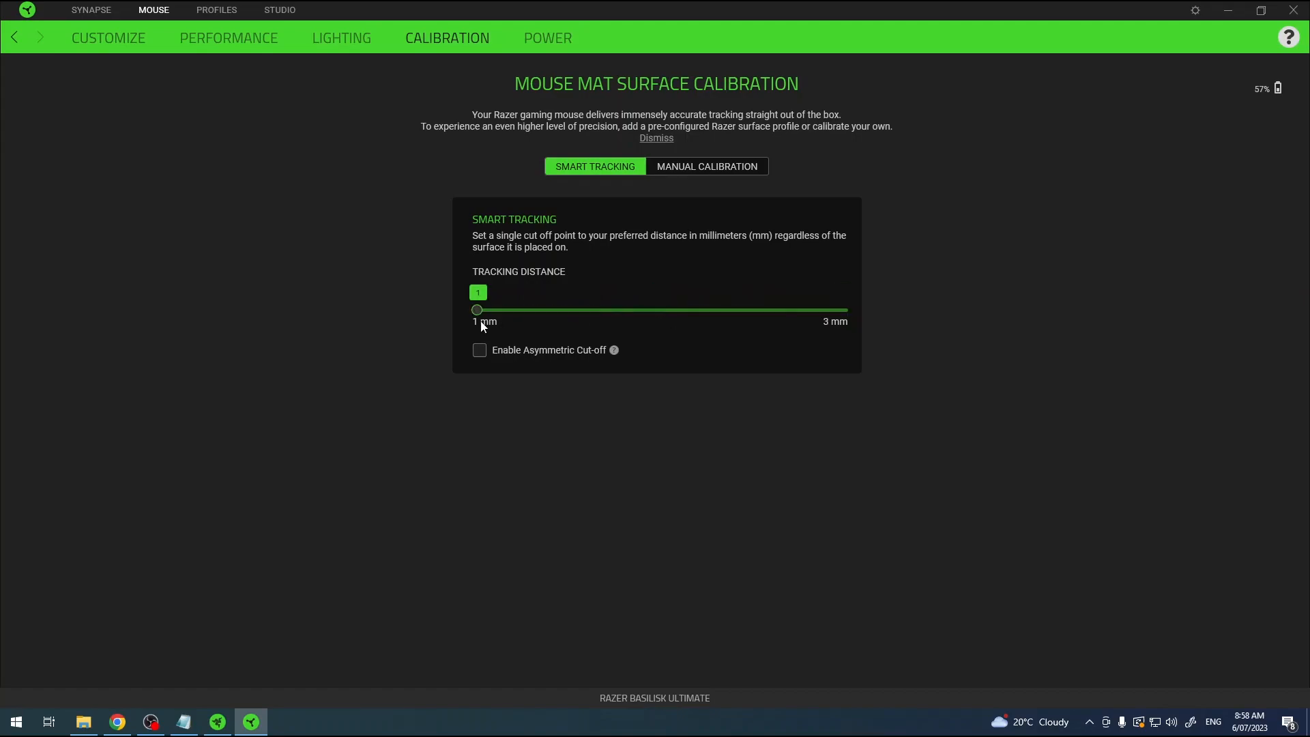
pyautogui.click(480, 350)
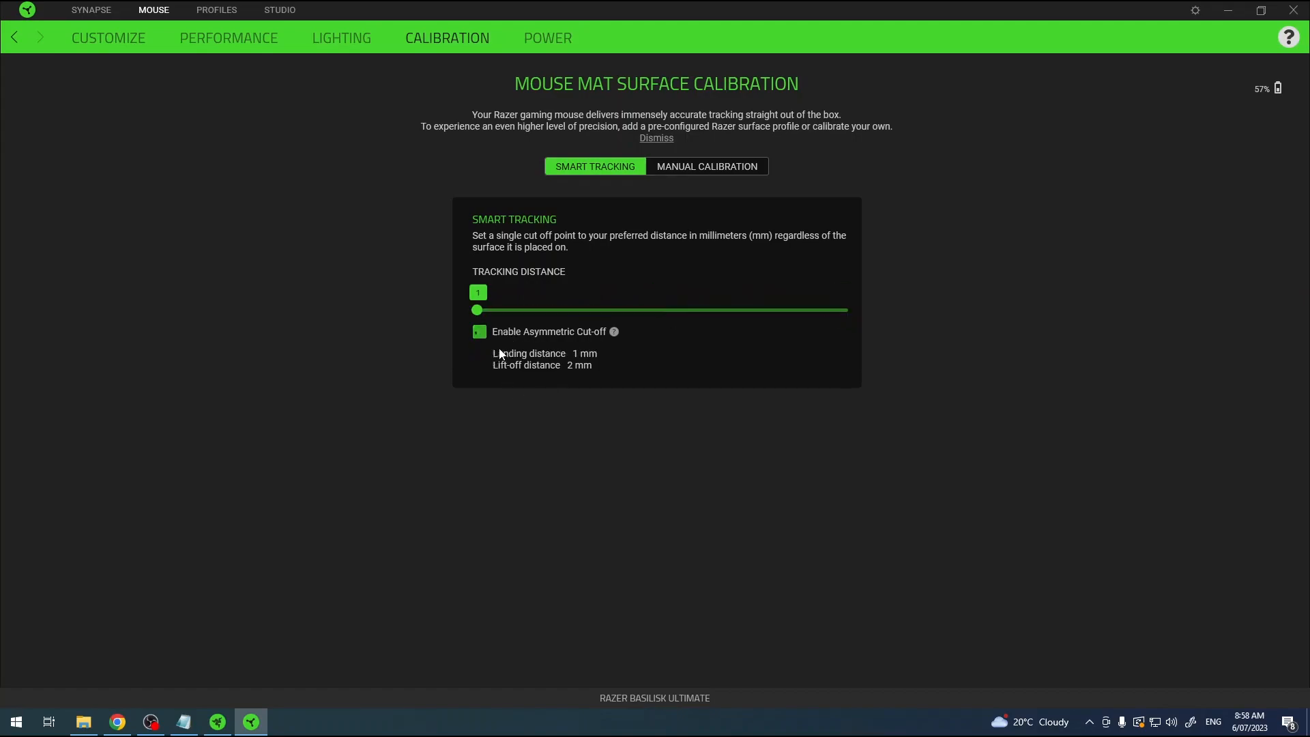
pyautogui.click(479, 331)
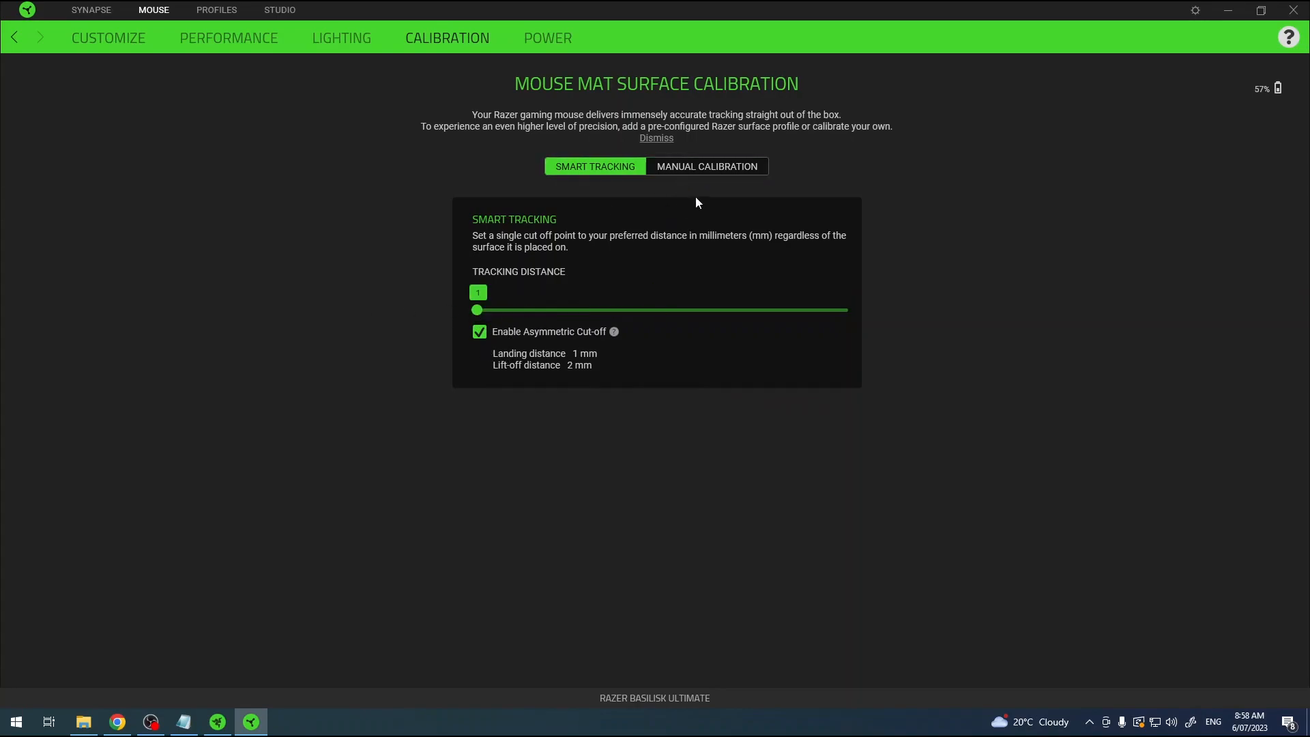
pyautogui.click(706, 165)
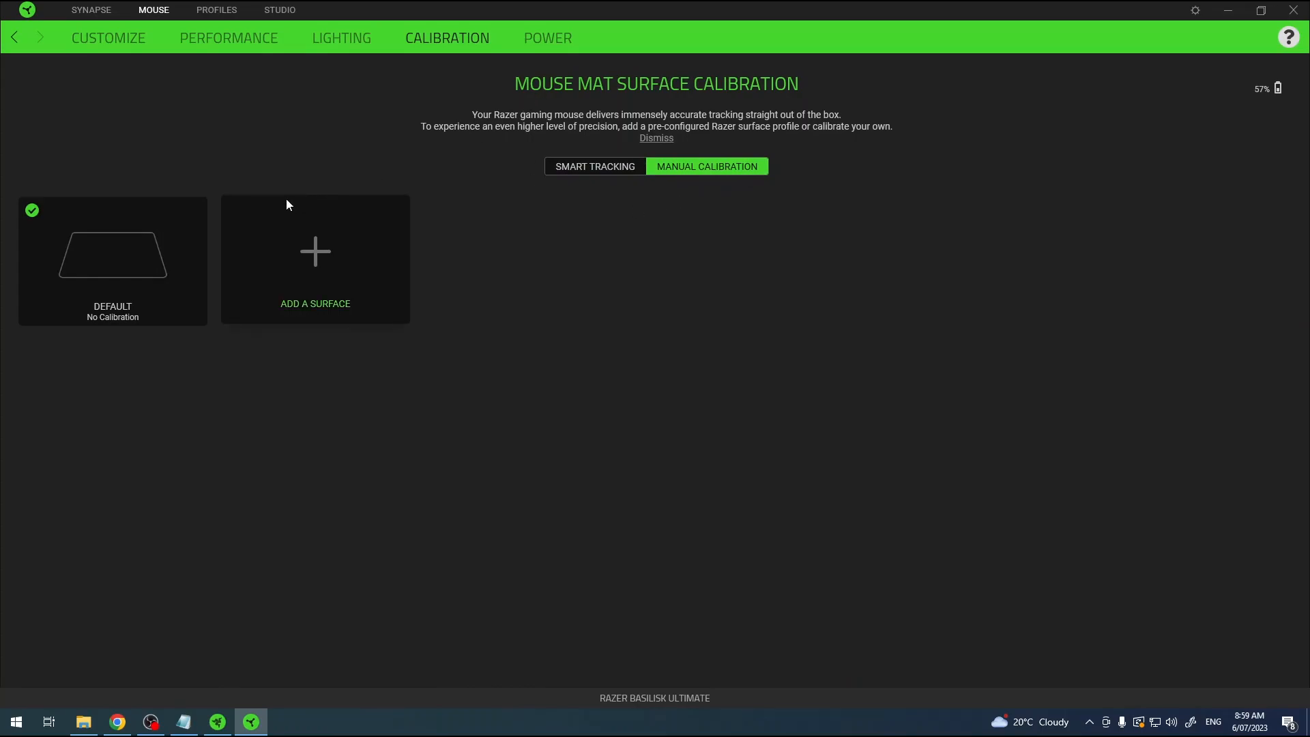
pyautogui.moveTo(183, 382)
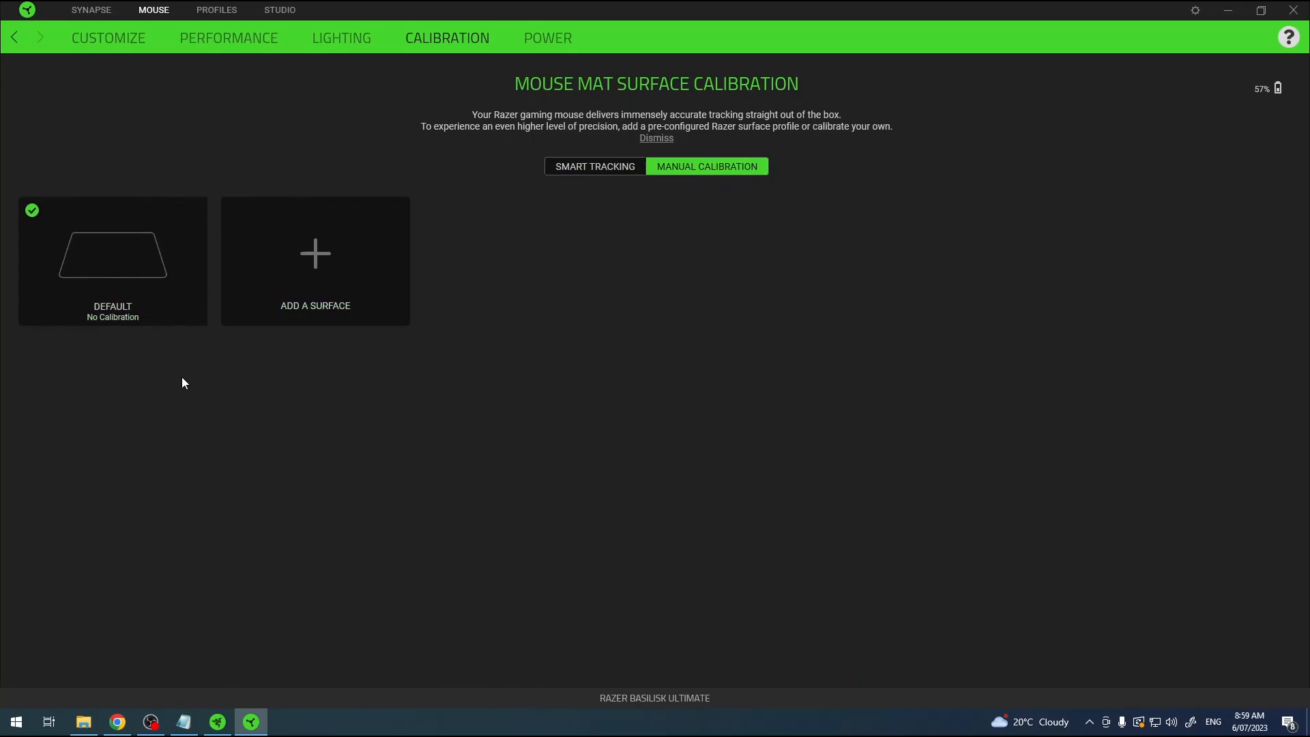
# Step: Browse the mouse mat surface list and choose the Custom surface, Mouse Mat 1
pyautogui.click(315, 260)
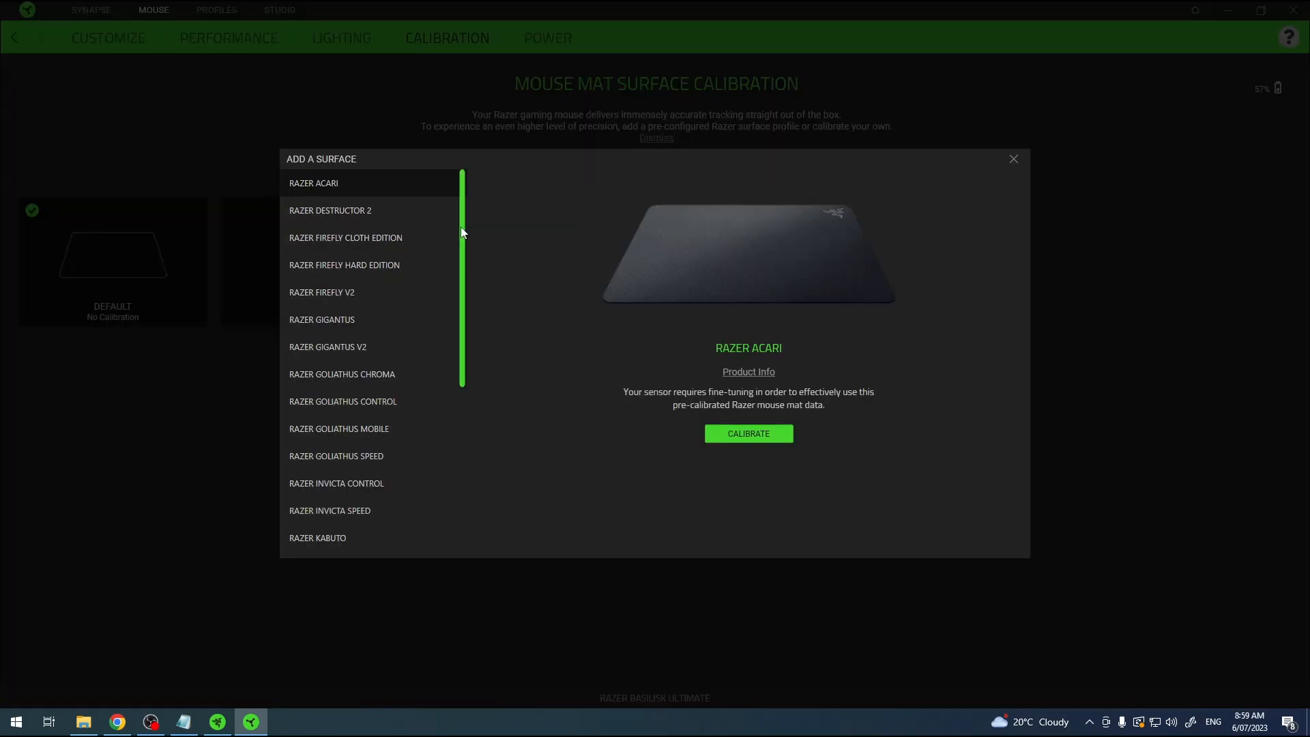
pyautogui.scroll(-3)
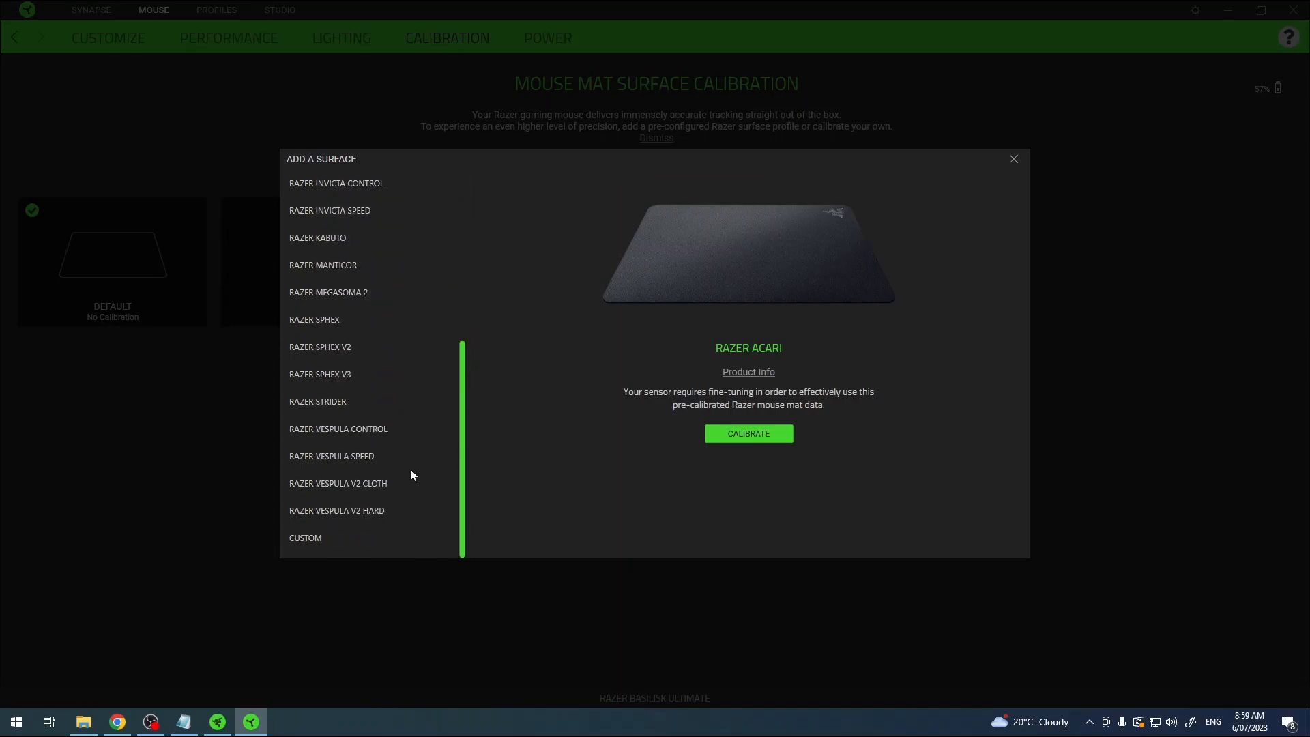
pyautogui.scroll(3)
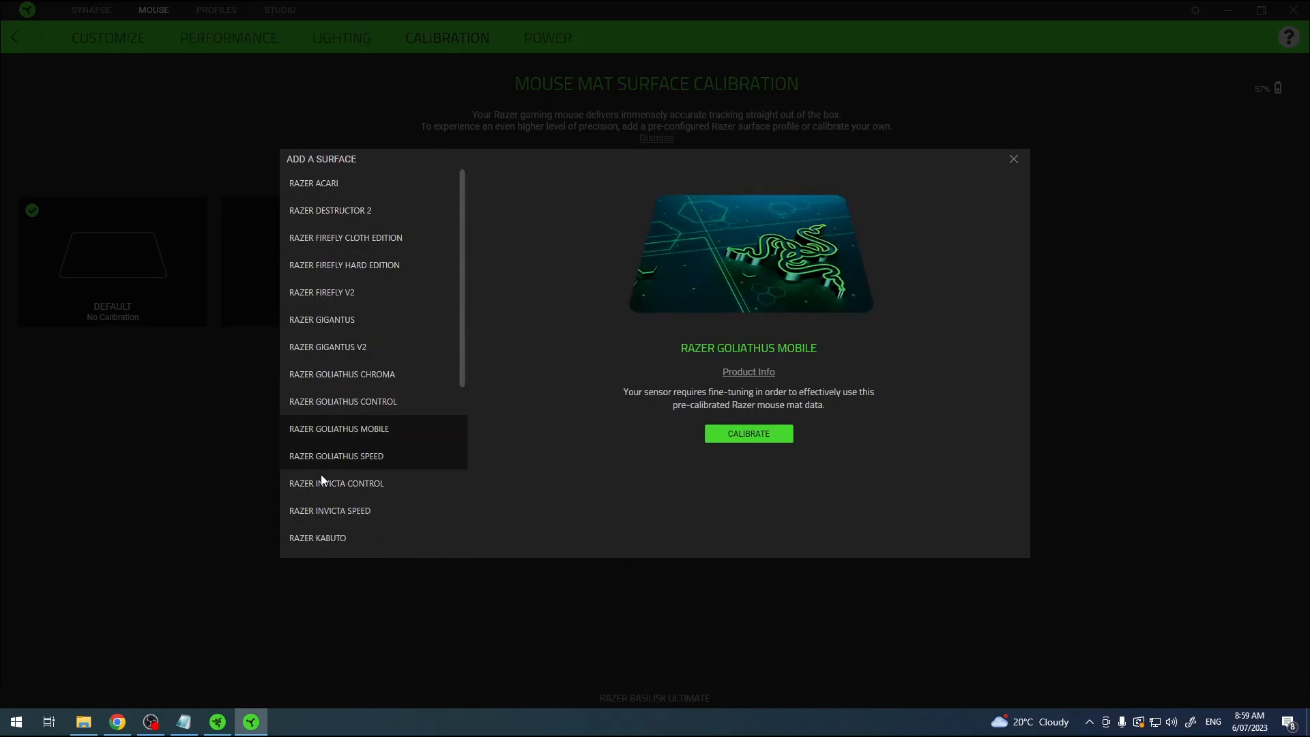
pyautogui.click(343, 264)
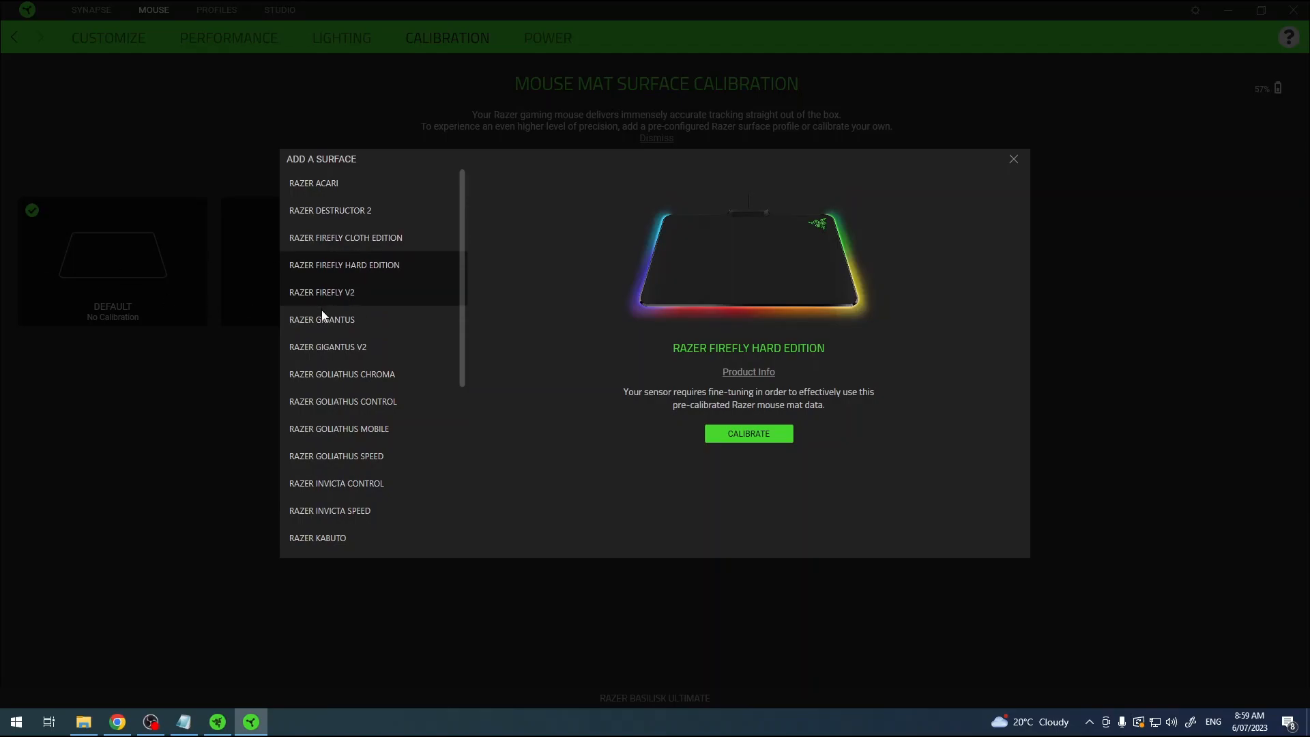
pyautogui.scroll(-3)
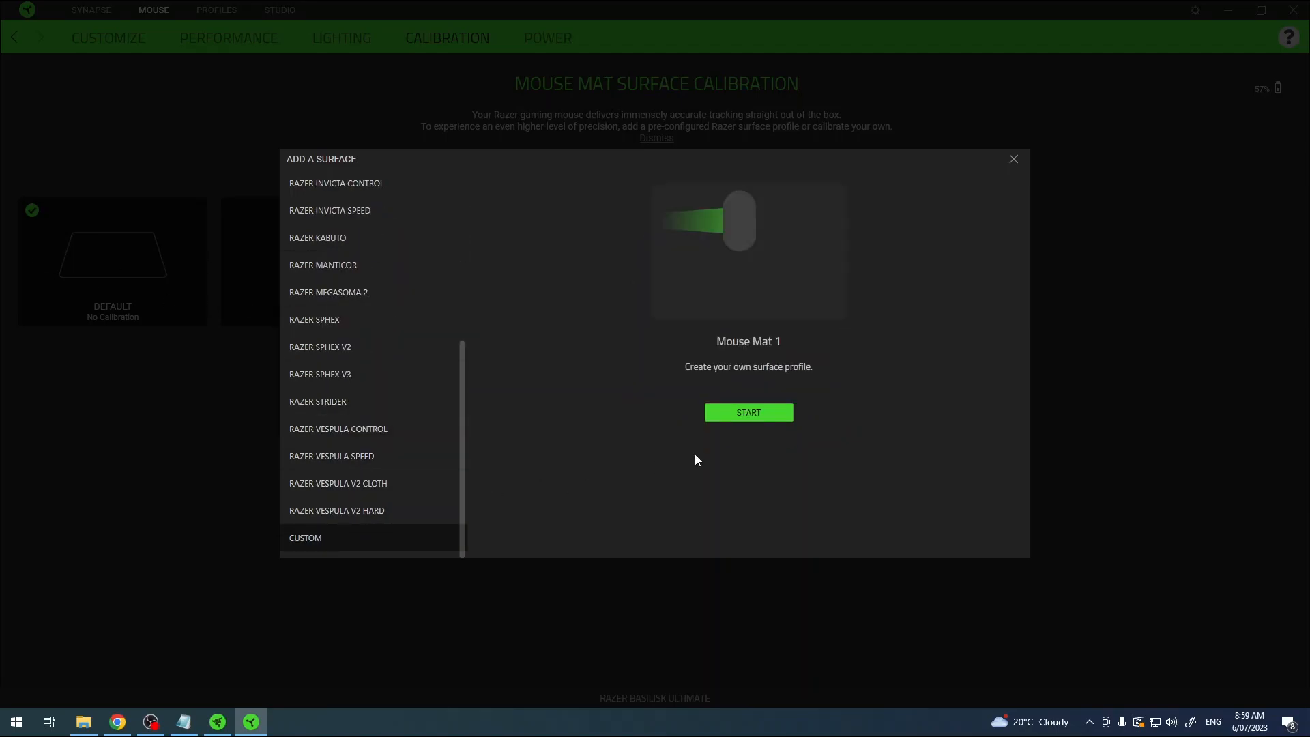
# Step: Run the Mouse Mat 1 calibration by recording mouse movement until Calibration Completed appears
pyautogui.click(748, 412)
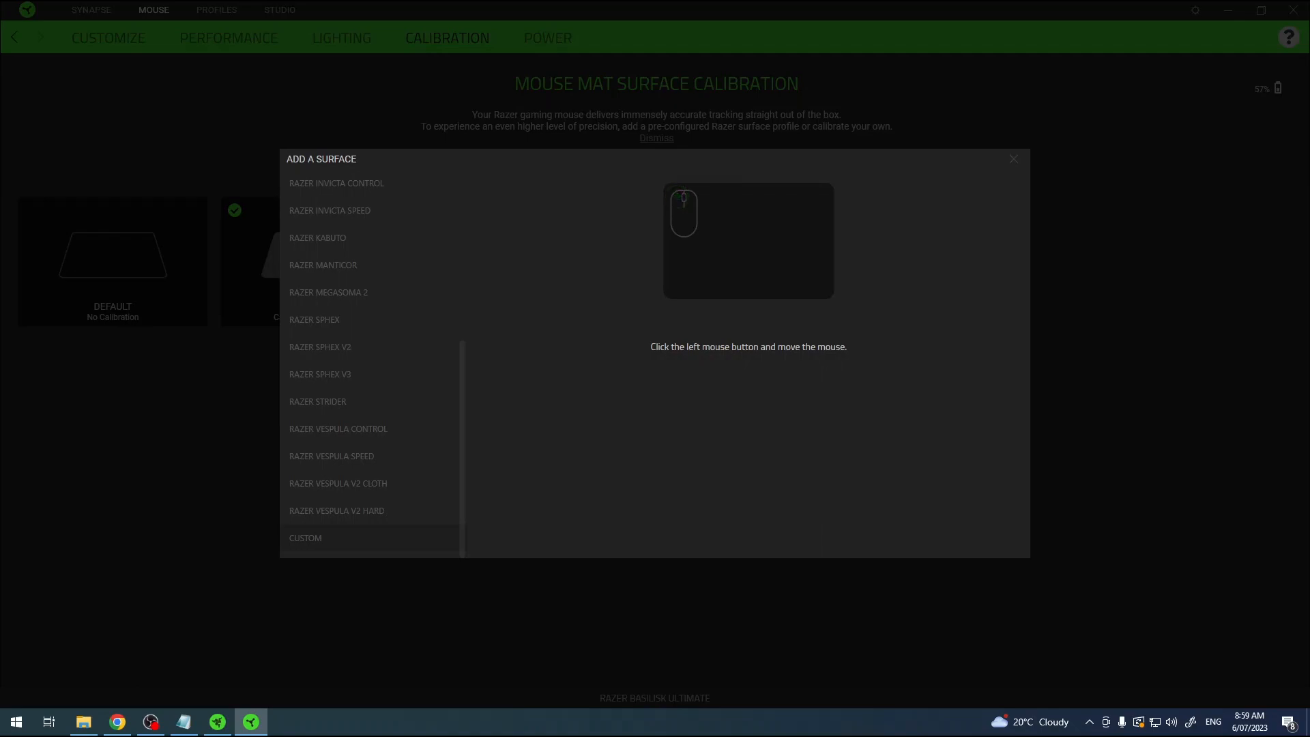
pyautogui.click(677, 197)
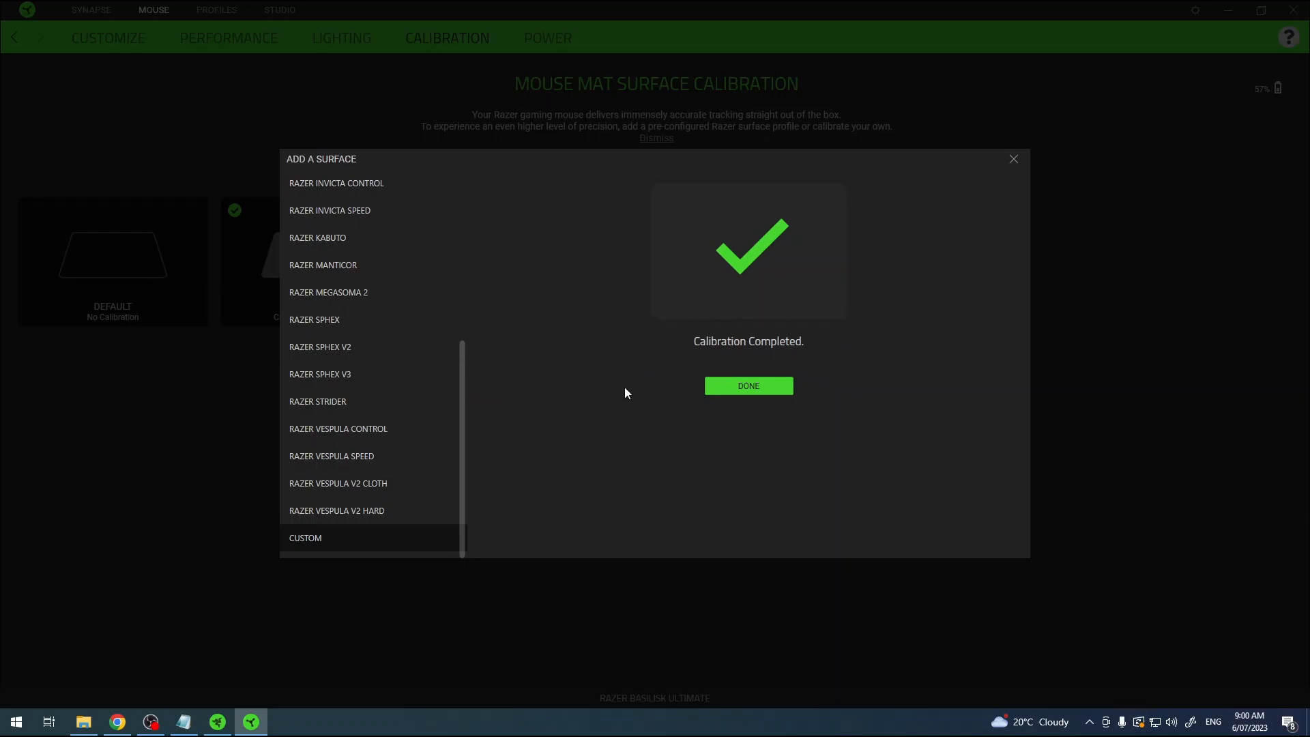
# Step: Save Mouse Mat 1 and enable asymmetric cut-off with lift-off 5 and landing 3
pyautogui.click(748, 385)
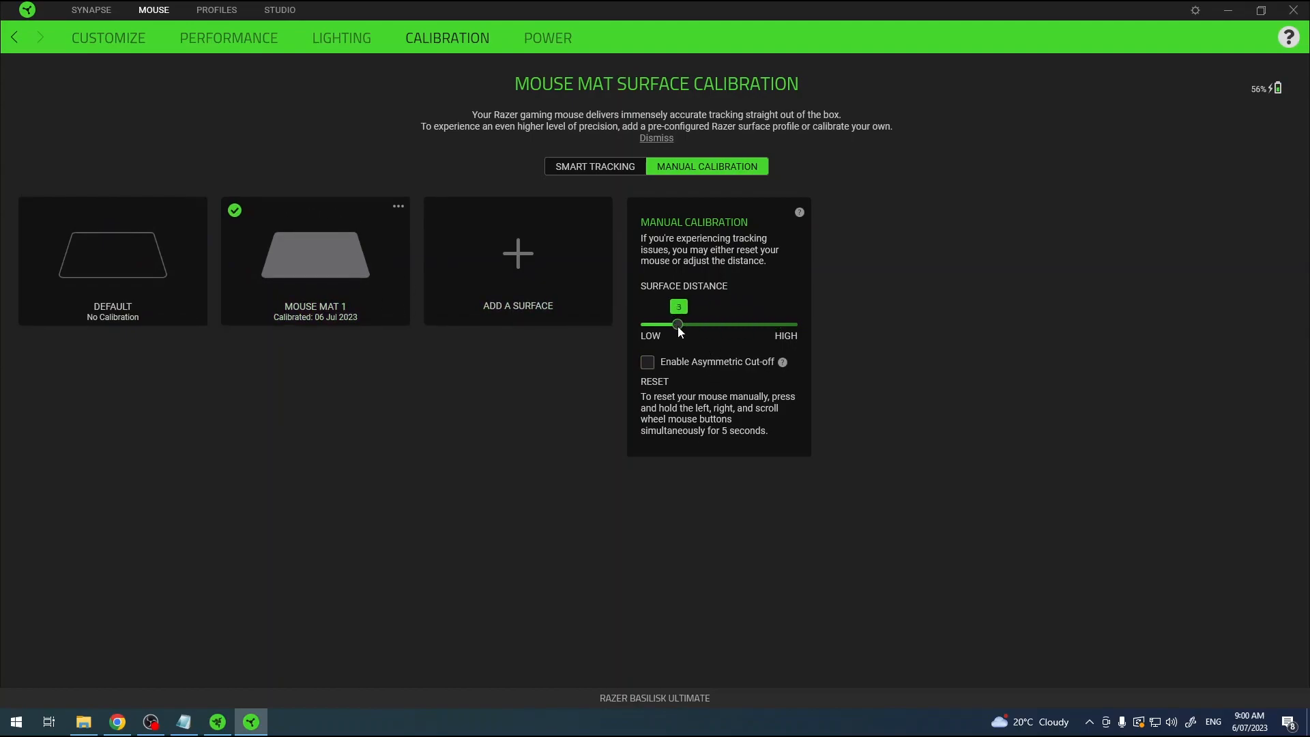
pyautogui.moveTo(721, 327)
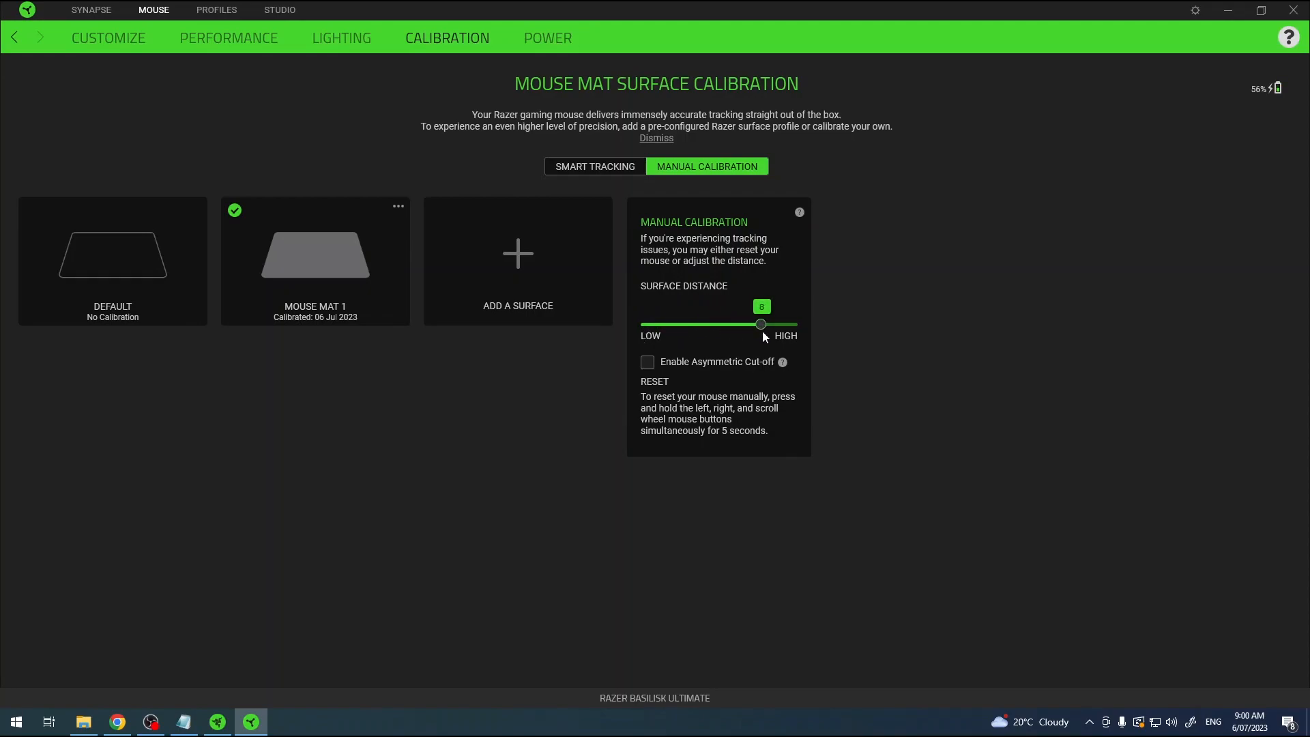
pyautogui.click(647, 361)
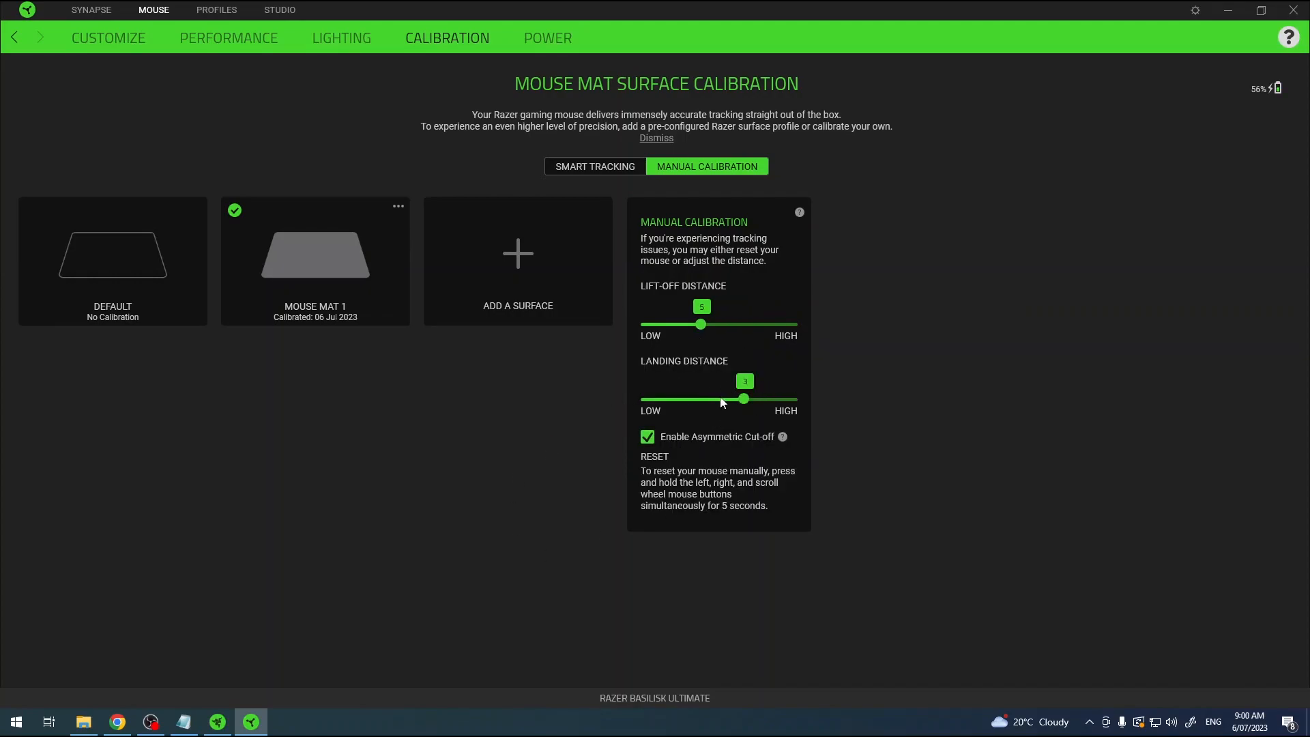
pyautogui.moveTo(590, 376)
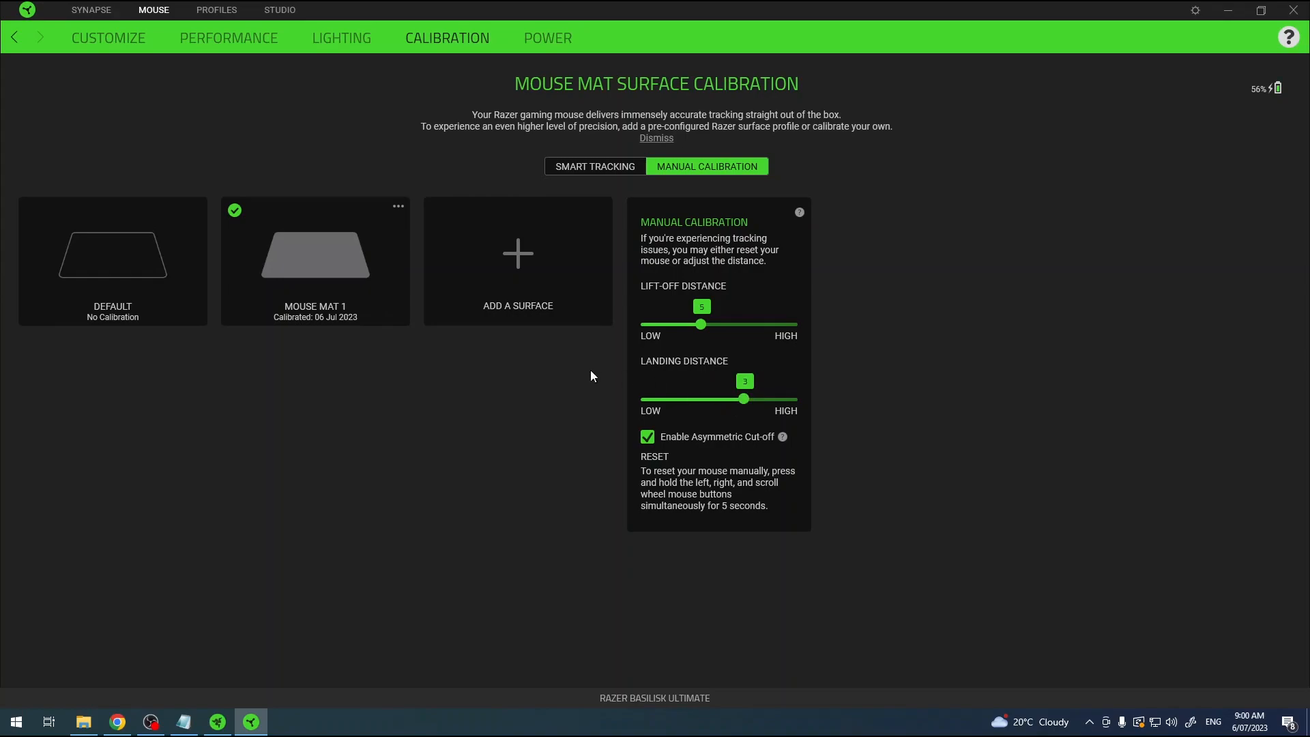
pyautogui.moveTo(418, 320)
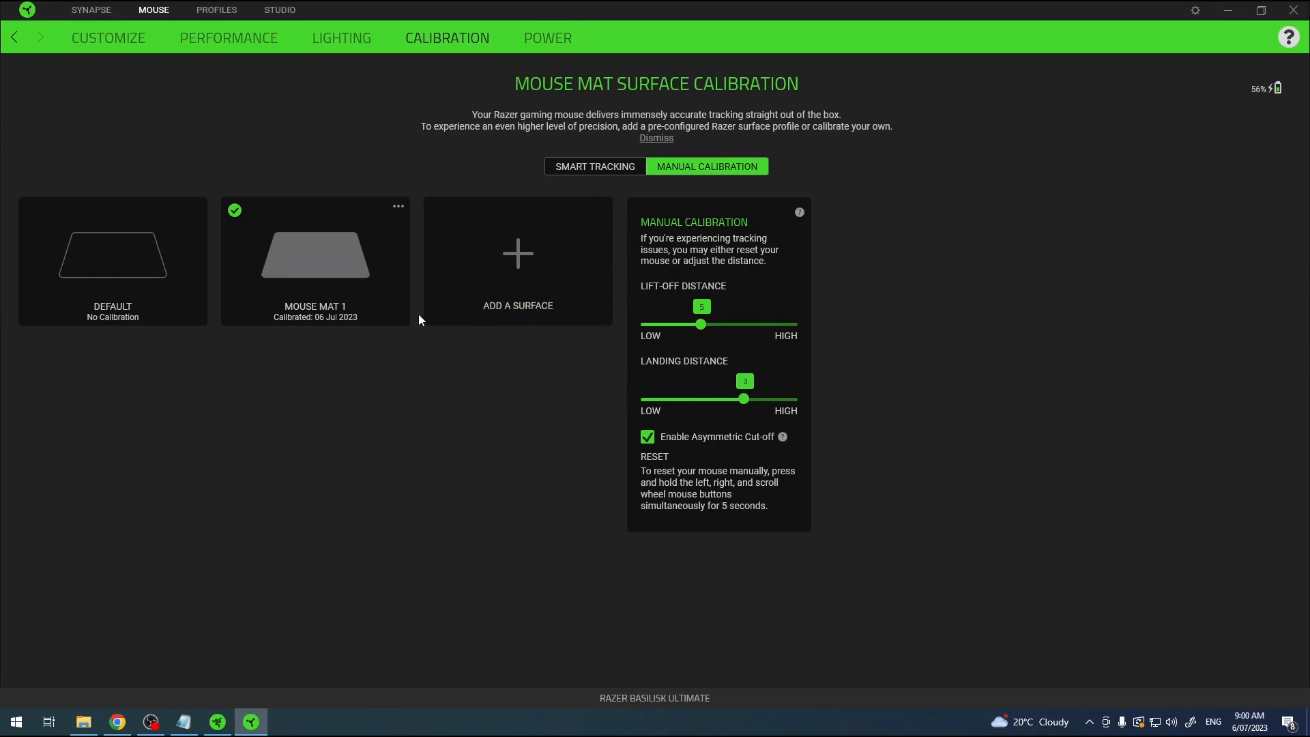
pyautogui.moveTo(547, 37)
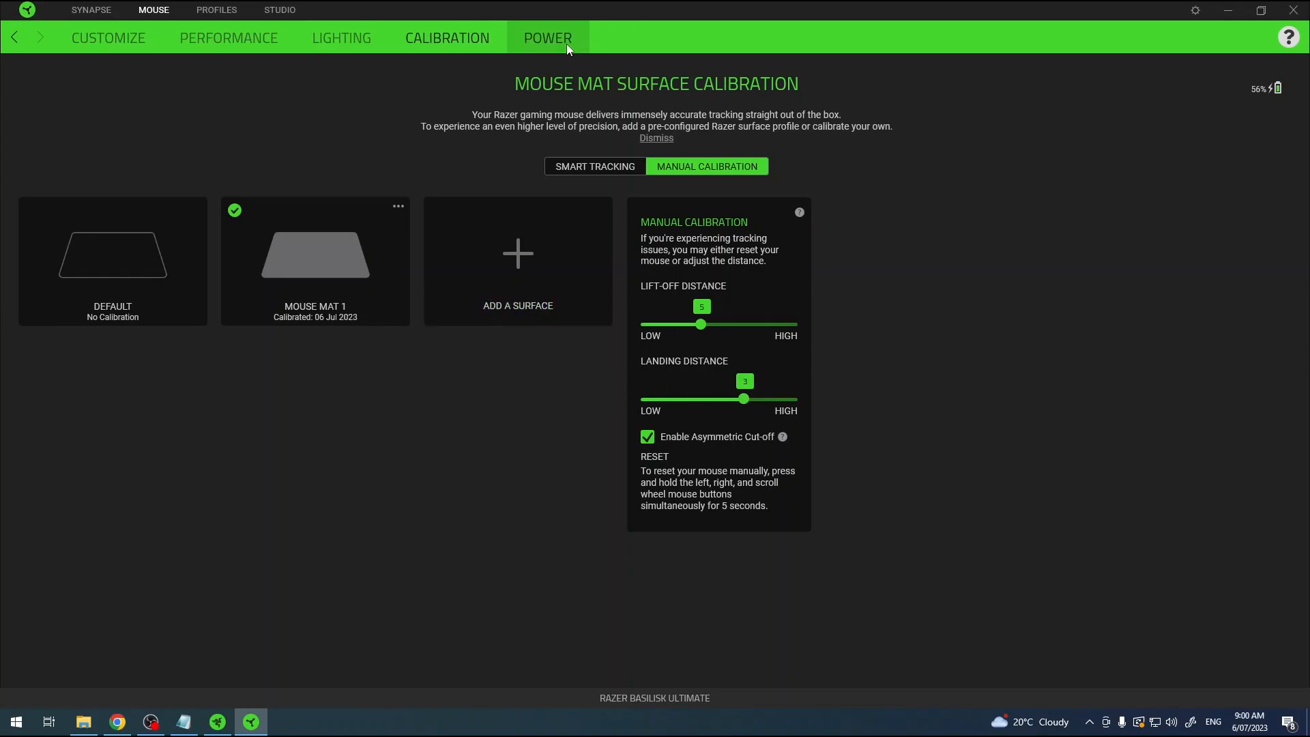